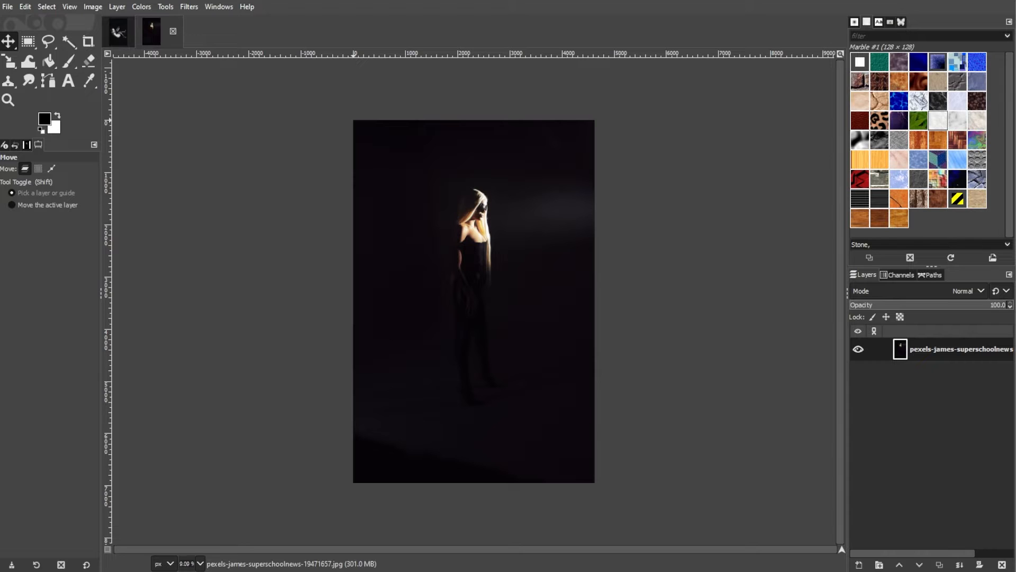
pyautogui.moveTo(123, 129)
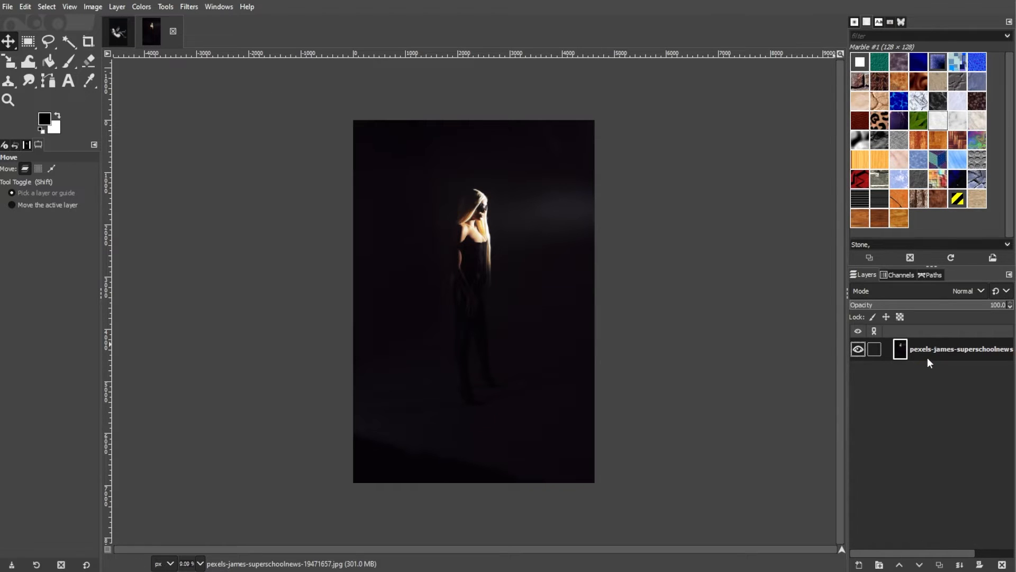
pyautogui.moveTo(958, 357)
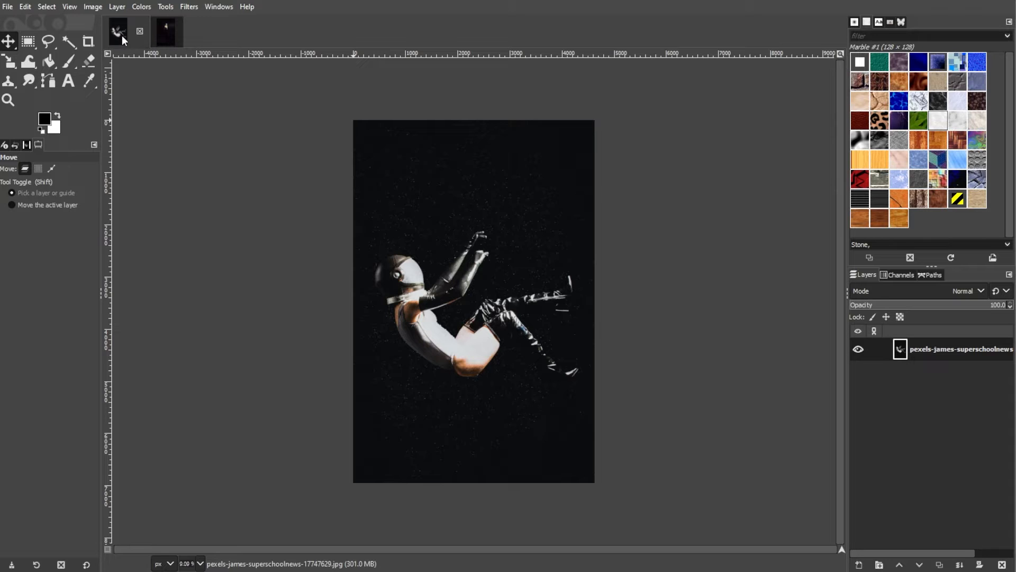
# Step: Outline the astronaut figure with a rough freehand selection using Free Select
pyautogui.click(28, 41)
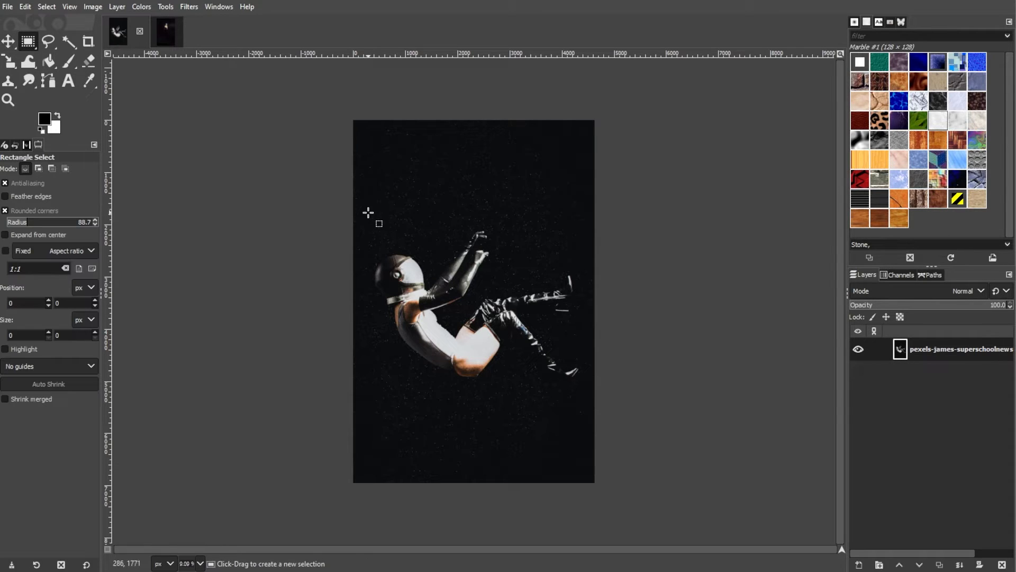
pyautogui.click(48, 42)
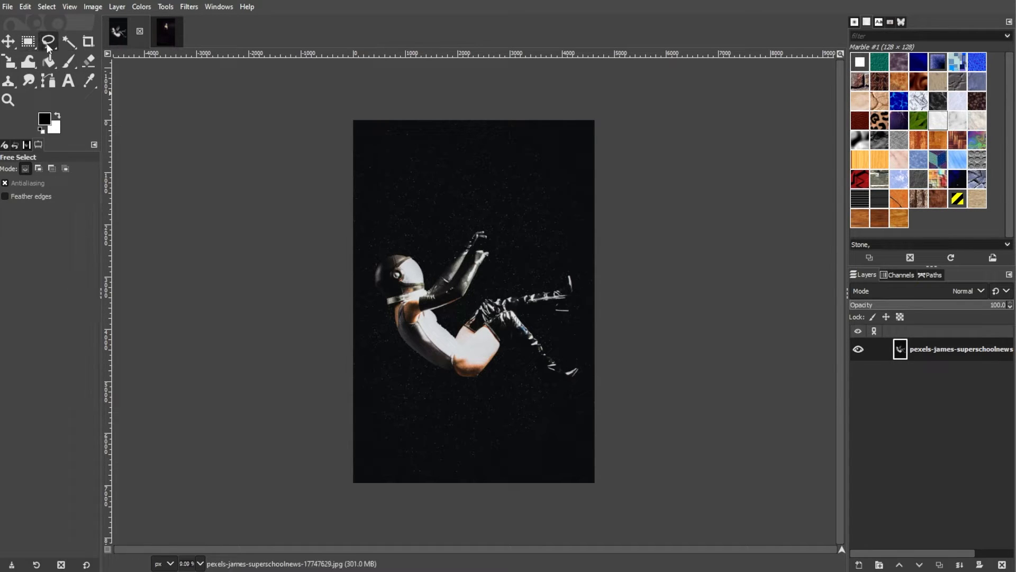
pyautogui.moveTo(369, 244); pyautogui.dragTo(441, 210)
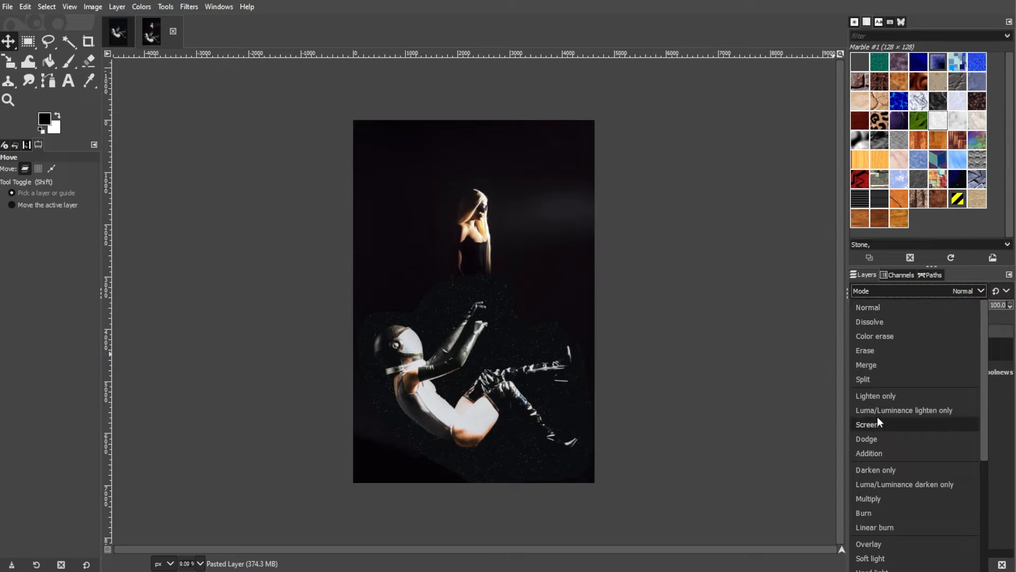
# Step: Try Screen, Dodge, Luma darken only, Multiply and Luminance blends on the astronaut layer
pyautogui.click(869, 423)
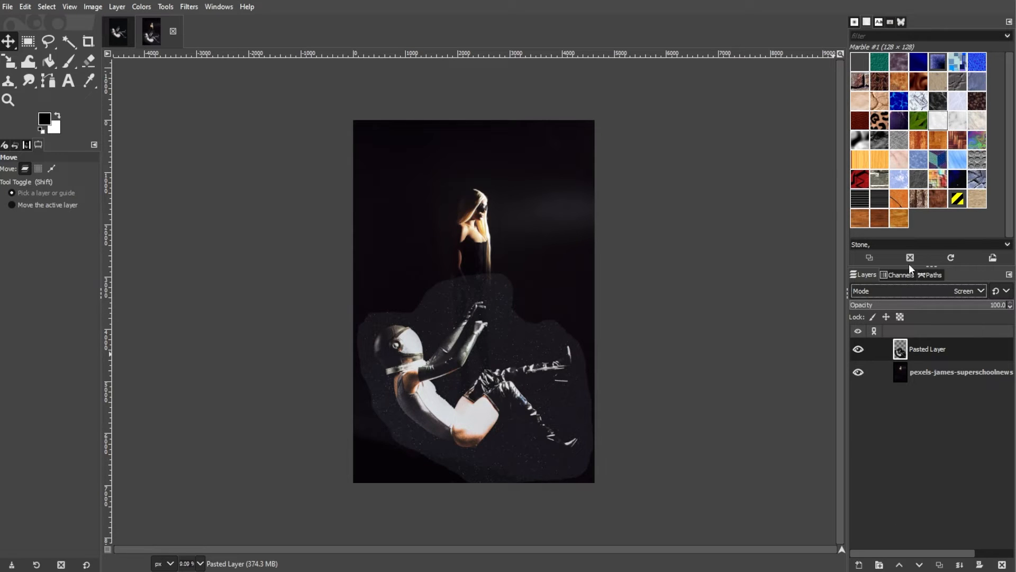
pyautogui.click(967, 290)
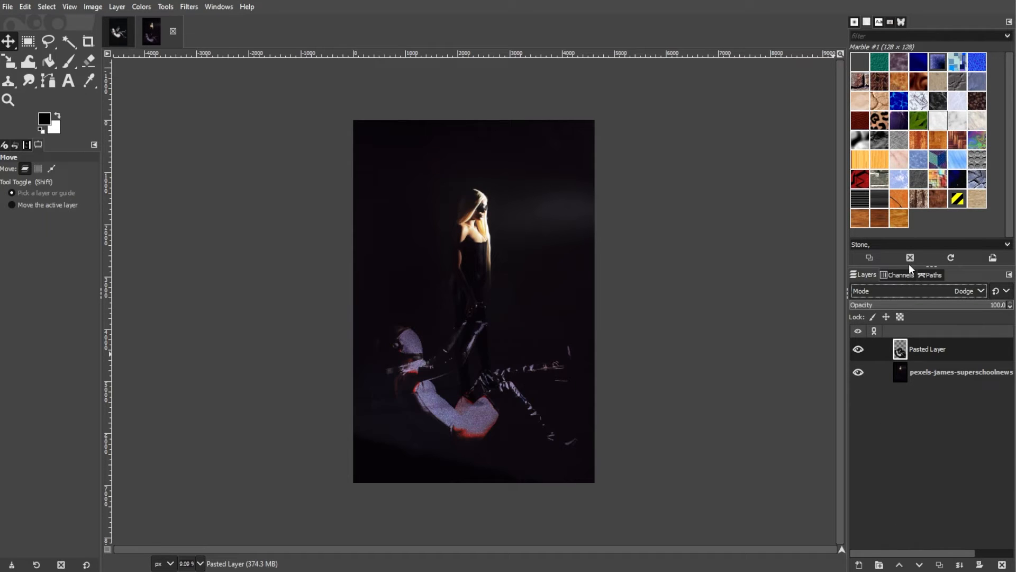
pyautogui.click(964, 290)
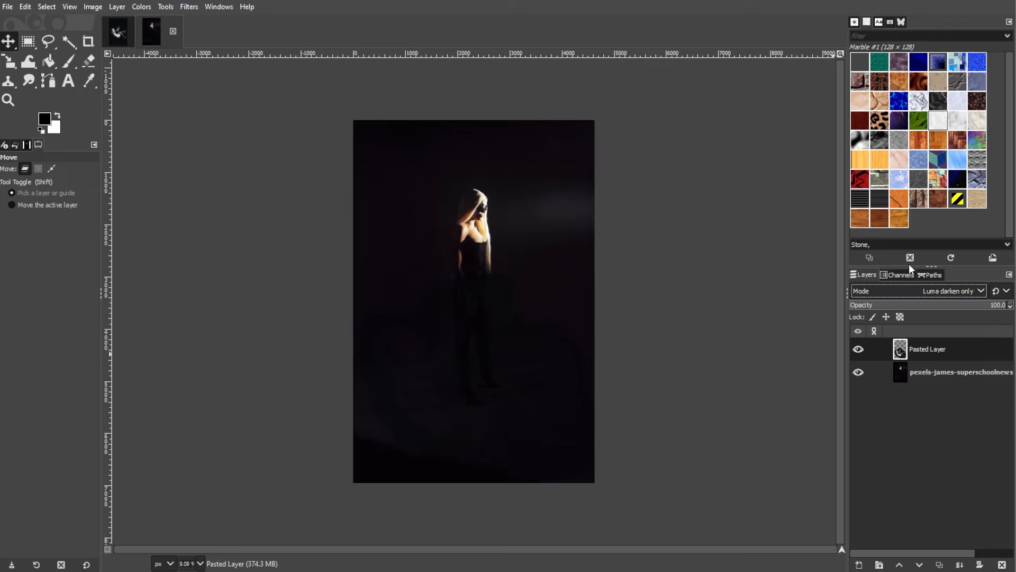
pyautogui.click(953, 290)
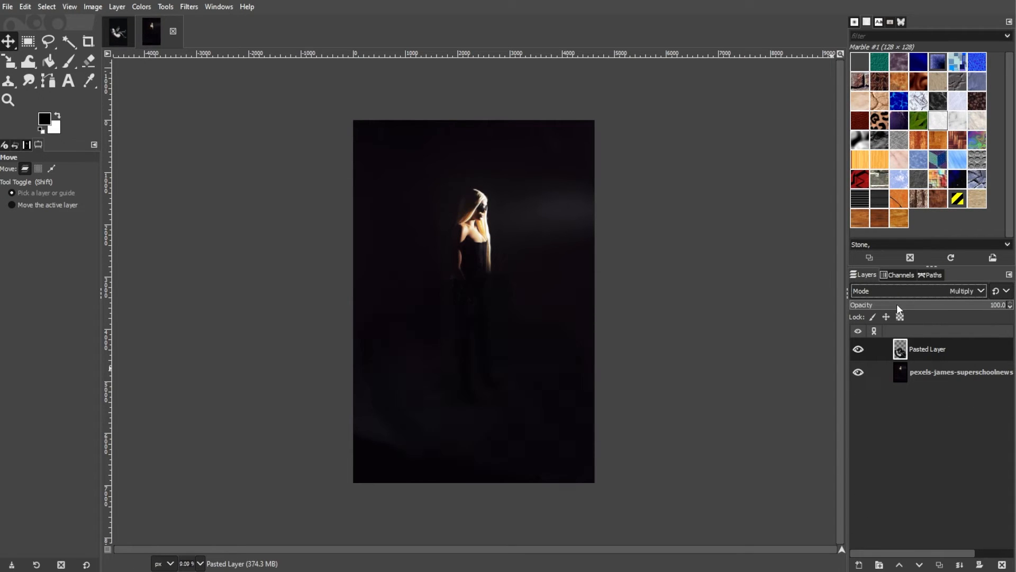
pyautogui.click(962, 290)
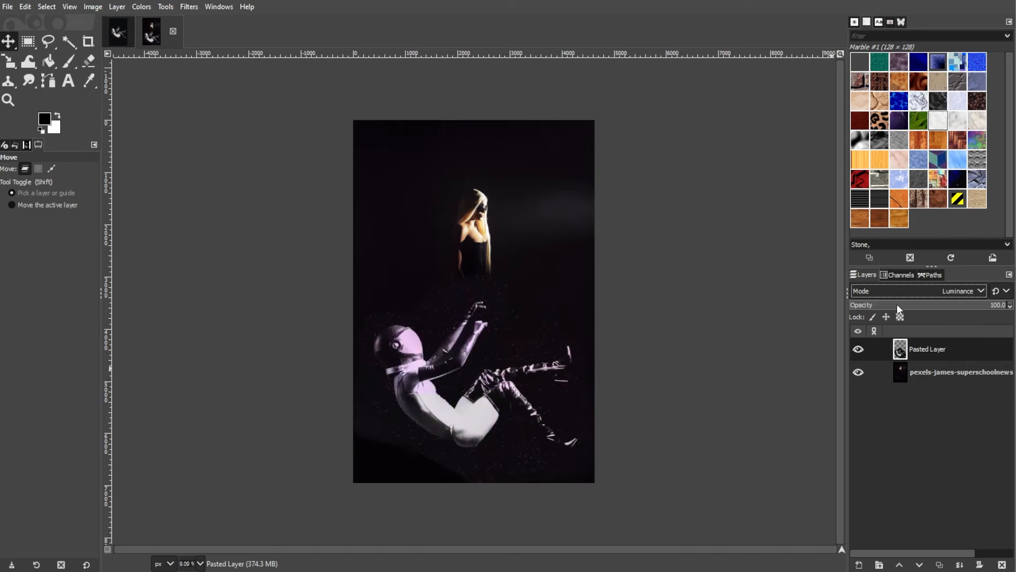
pyautogui.click(10, 62)
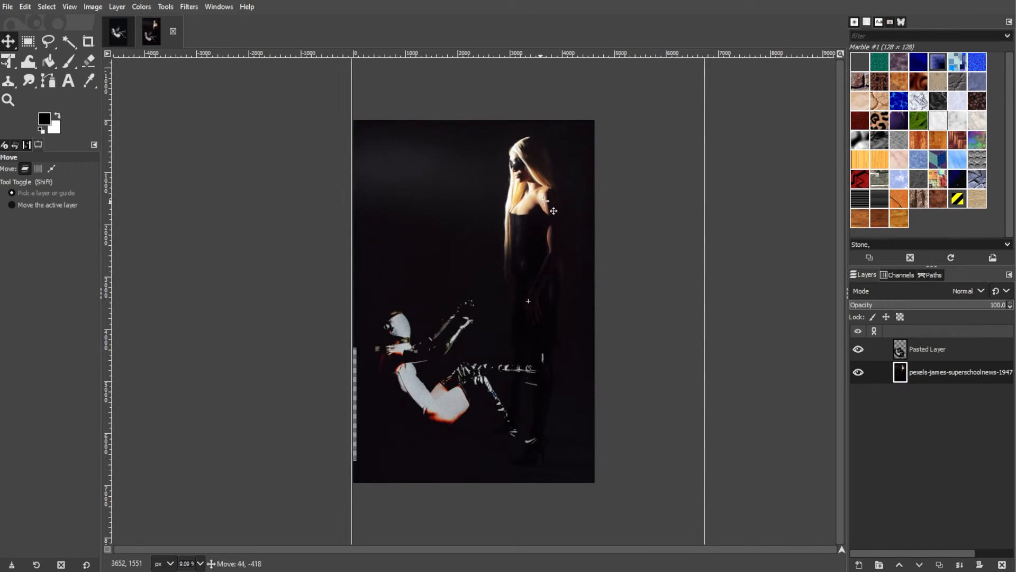
# Step: Reposition the woman photo and finish enlarging the astronaut layer beside her
pyautogui.click(10, 62)
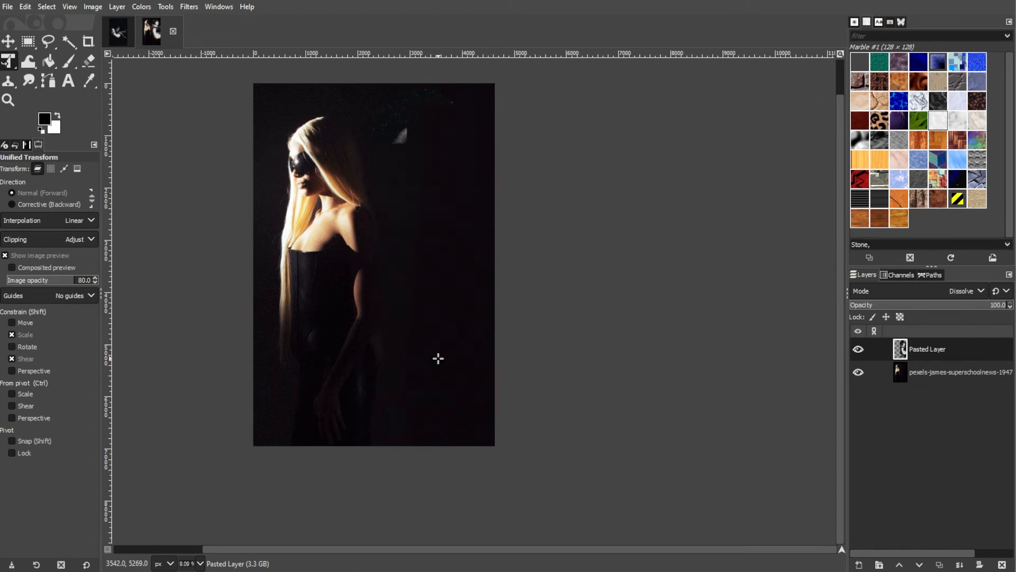
pyautogui.click(966, 290)
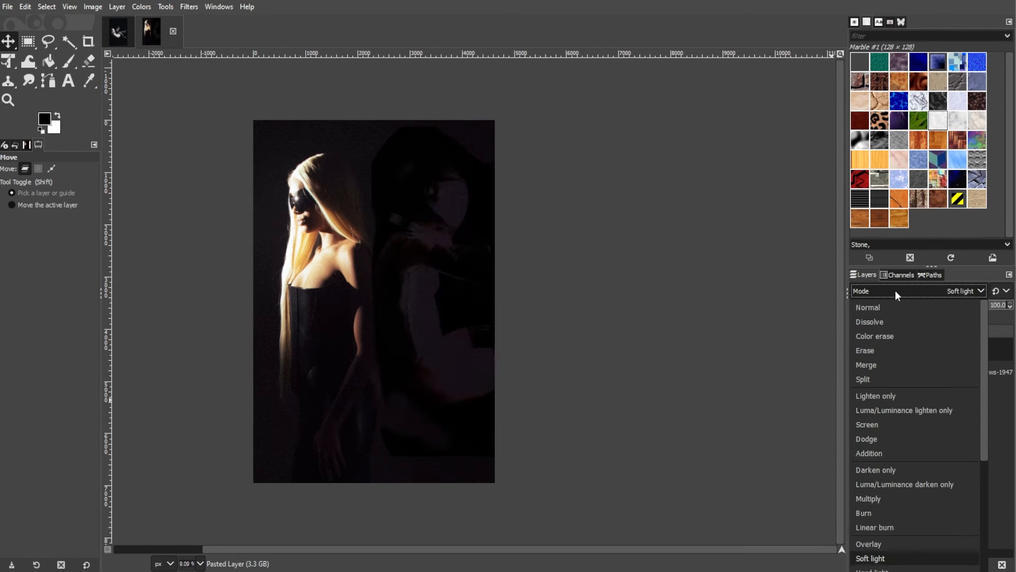
pyautogui.click(903, 410)
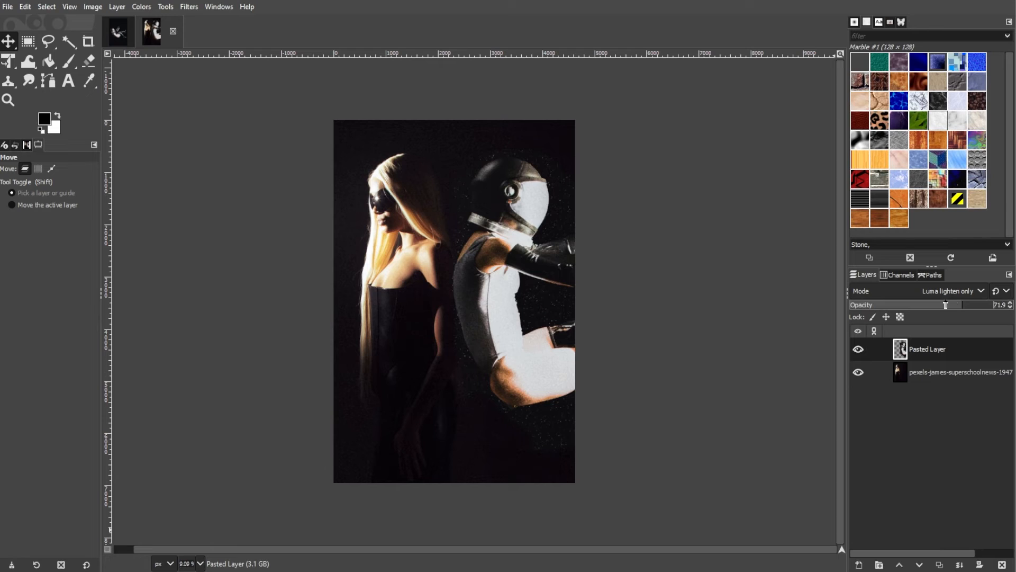
# Step: Test the astronaut layer's opacity from about 20% up and settle it around 72%
pyautogui.moveTo(945, 305); pyautogui.dragTo(882, 305)
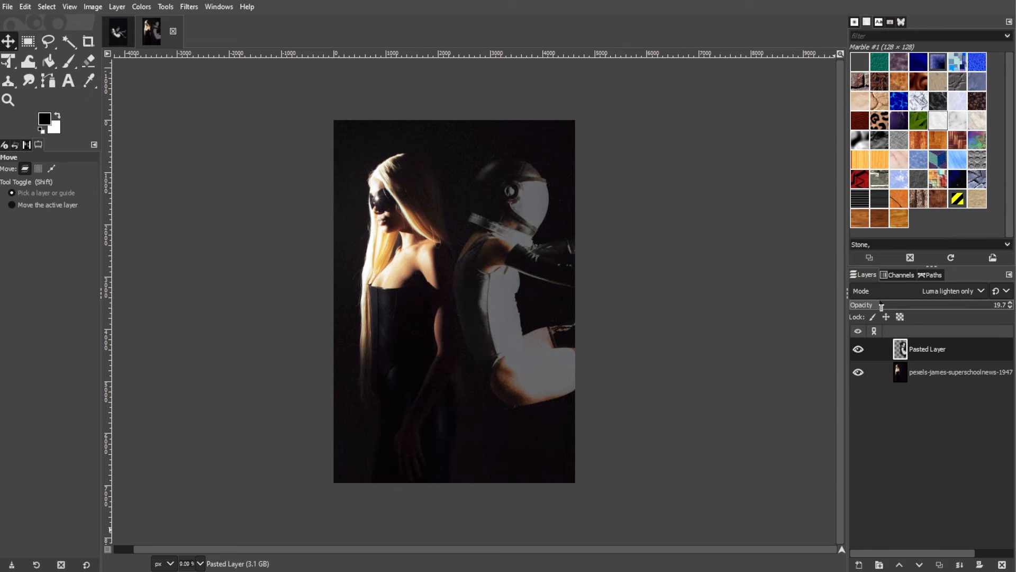
pyautogui.moveTo(882, 305); pyautogui.dragTo(953, 304)
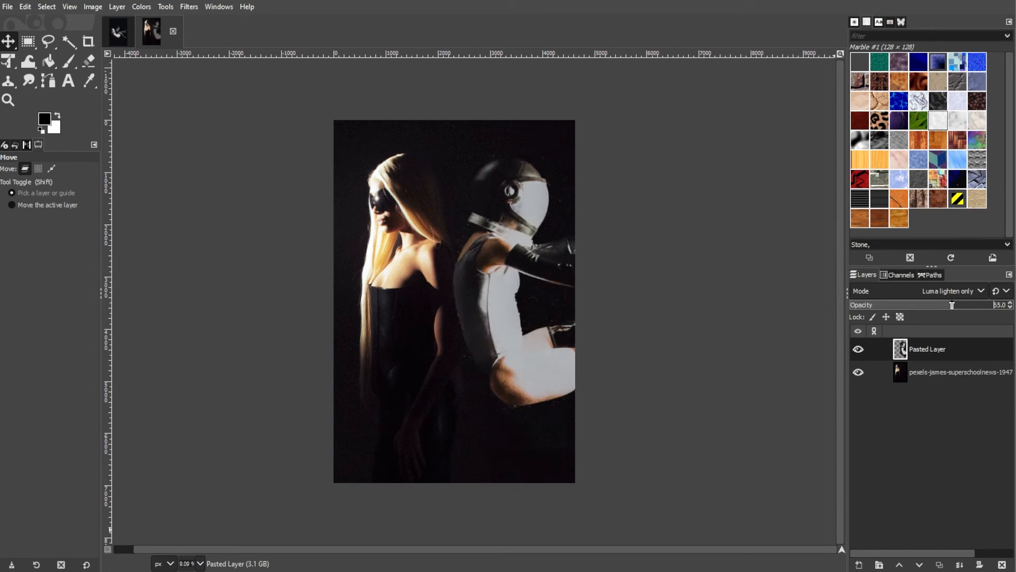
pyautogui.moveTo(952, 304); pyautogui.dragTo(965, 305)
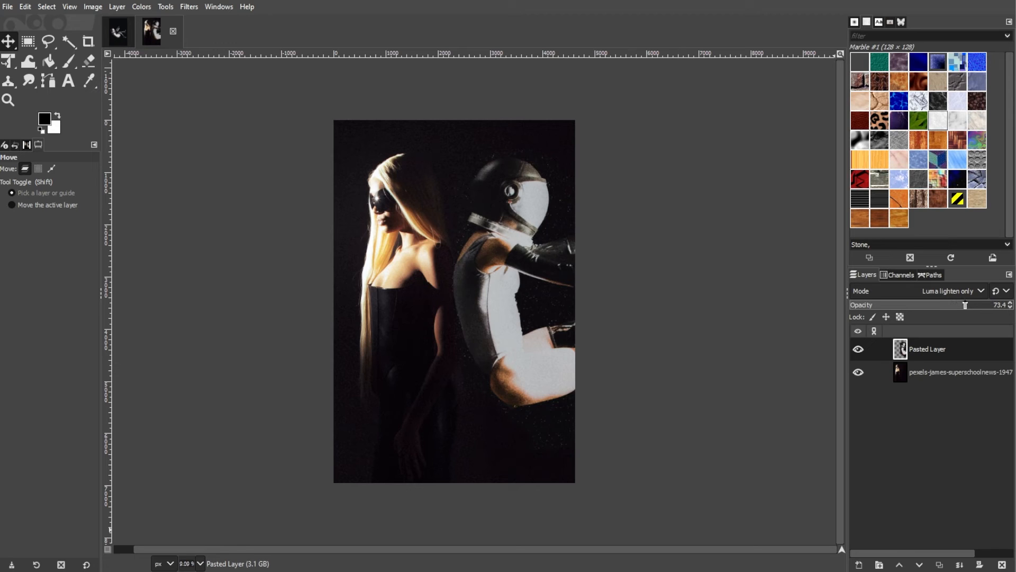
pyautogui.moveTo(965, 305); pyautogui.dragTo(958, 305)
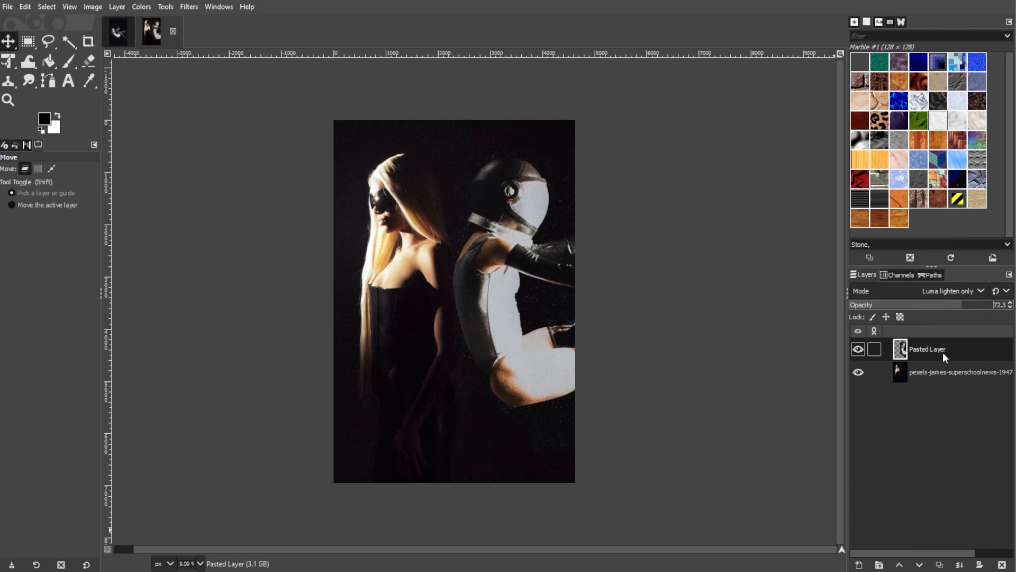
pyautogui.moveTo(942, 358)
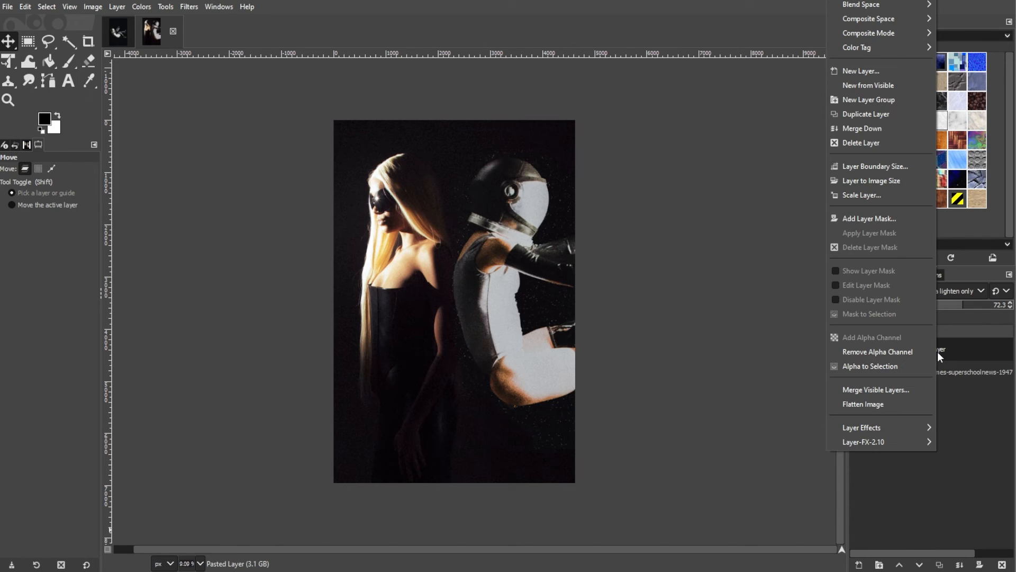
# Step: Flatten all layers into a single image via Flatten Image
pyautogui.click(864, 404)
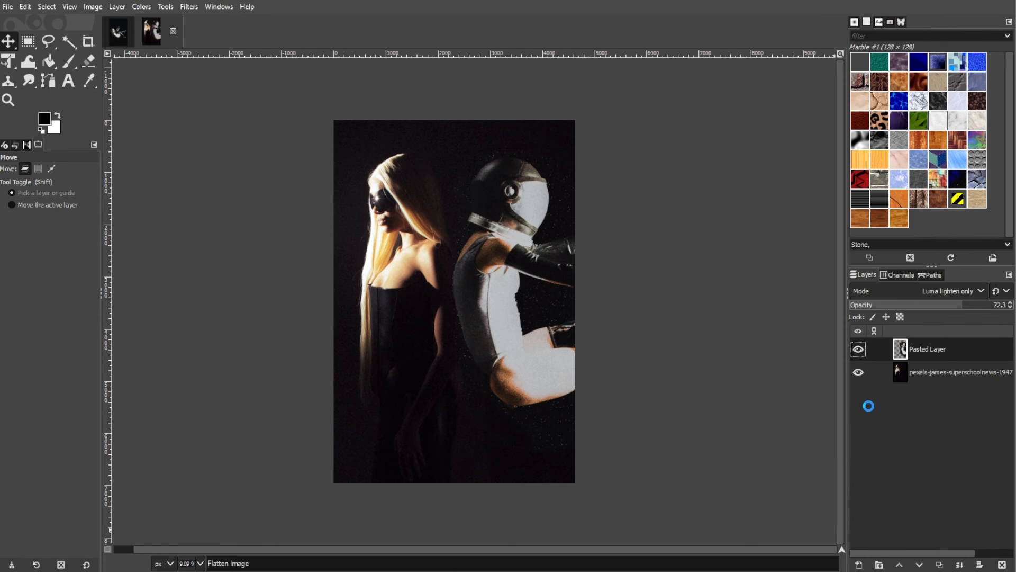